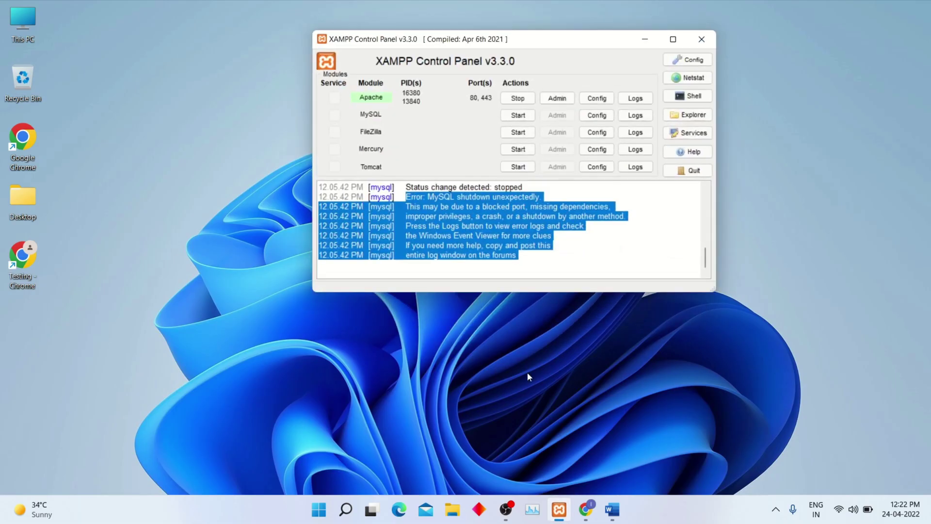
Step: Start the MySQL module beside Apache and minimize the XAMPP Control Panel
left_click(481, 228)
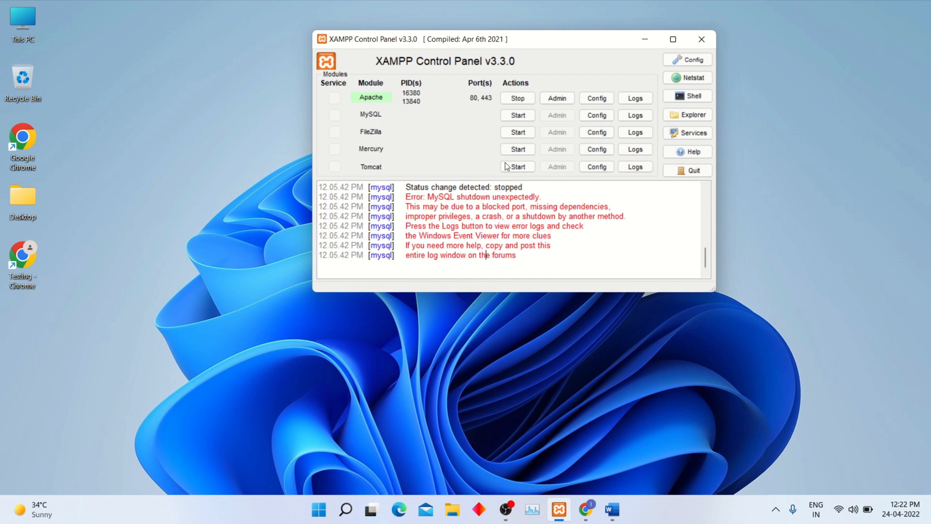
left_click(516, 114)
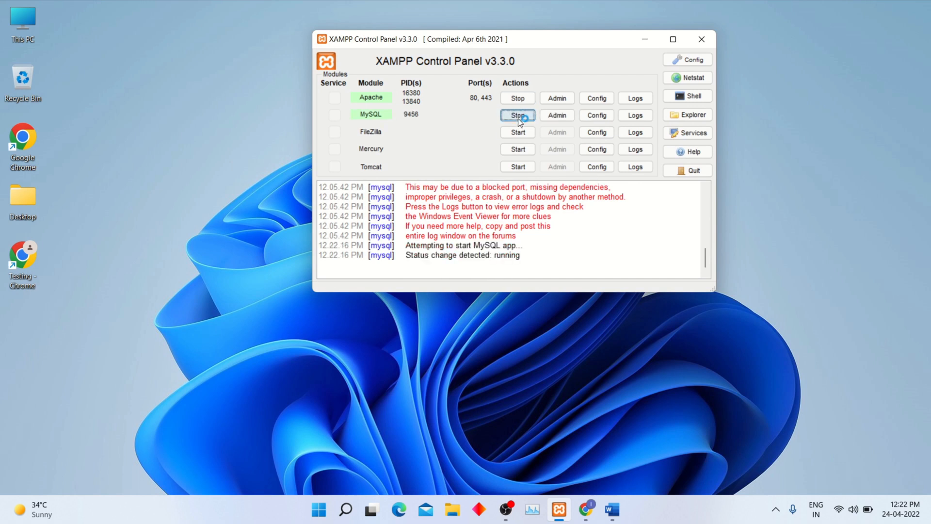
left_click(515, 114)
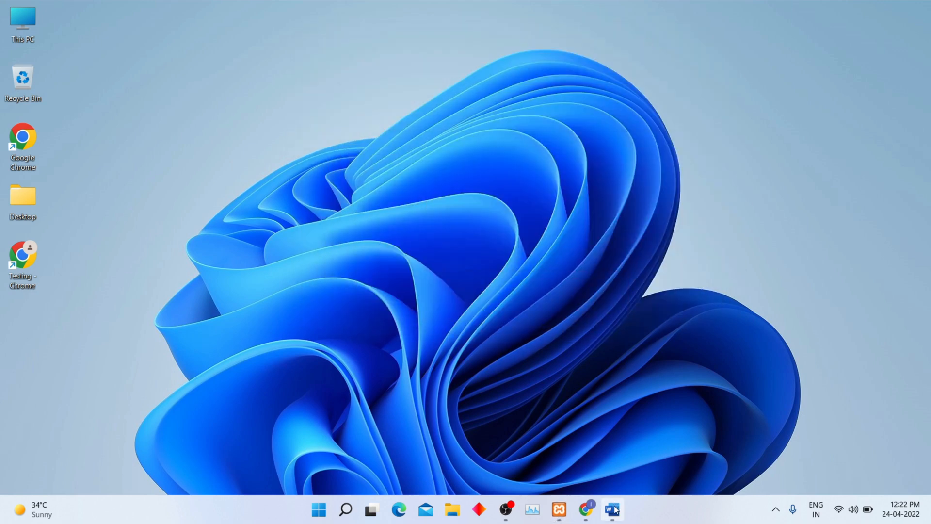
Step: Bring up Document1 in Word with the numbered MySQL data-folder restore steps
left_click(611, 510)
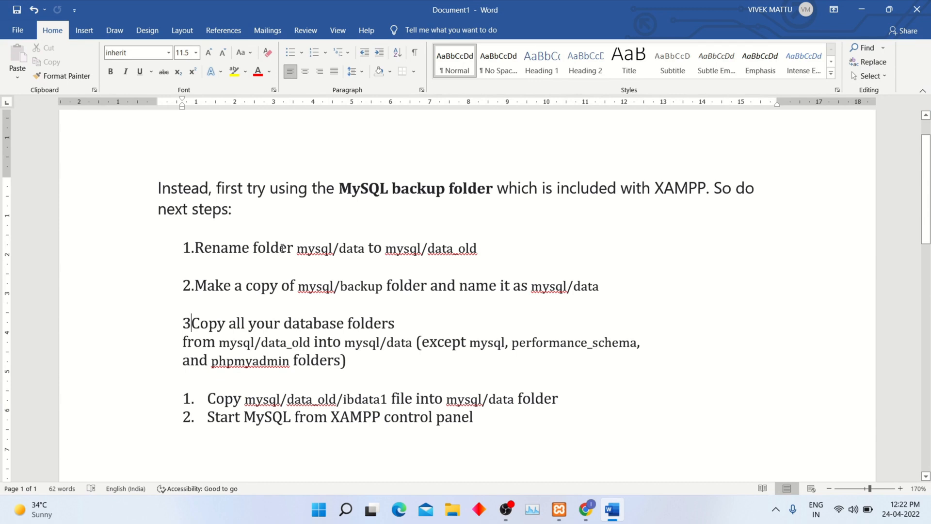
mouse_move(319, 235)
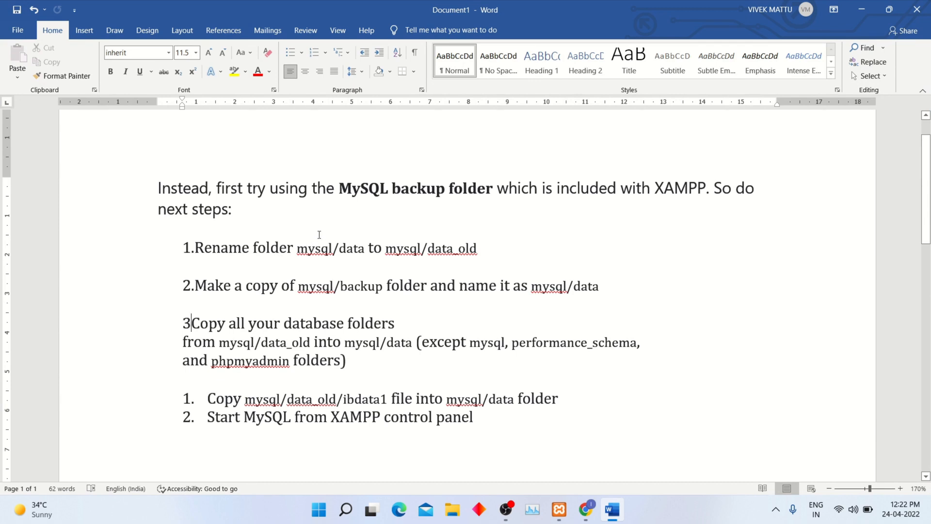
mouse_move(639, 261)
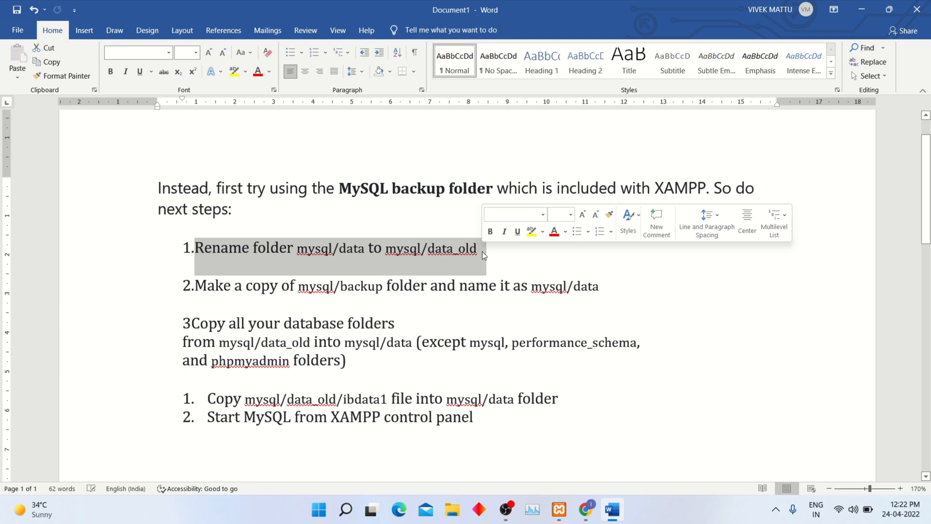
Step: Open xampp\mysql and rename its data folder to data_old
left_click(452, 509)
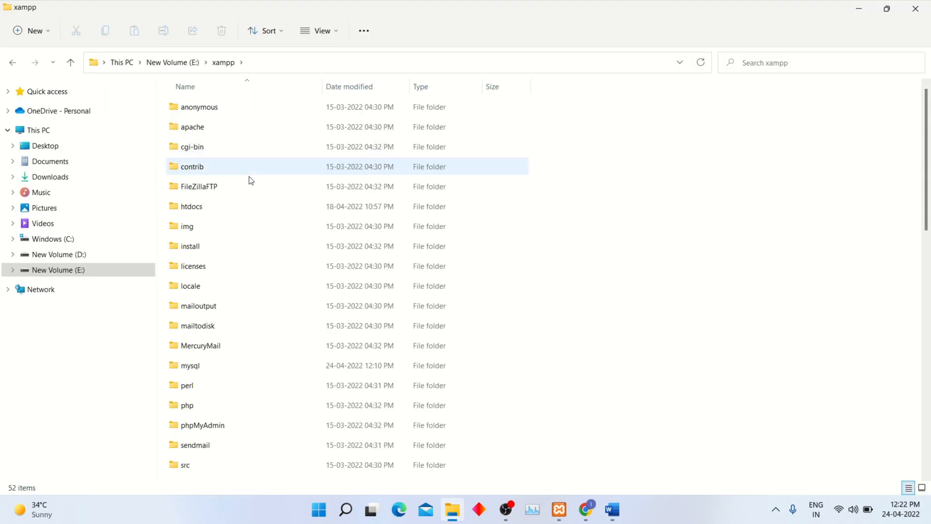
scroll("down", 3)
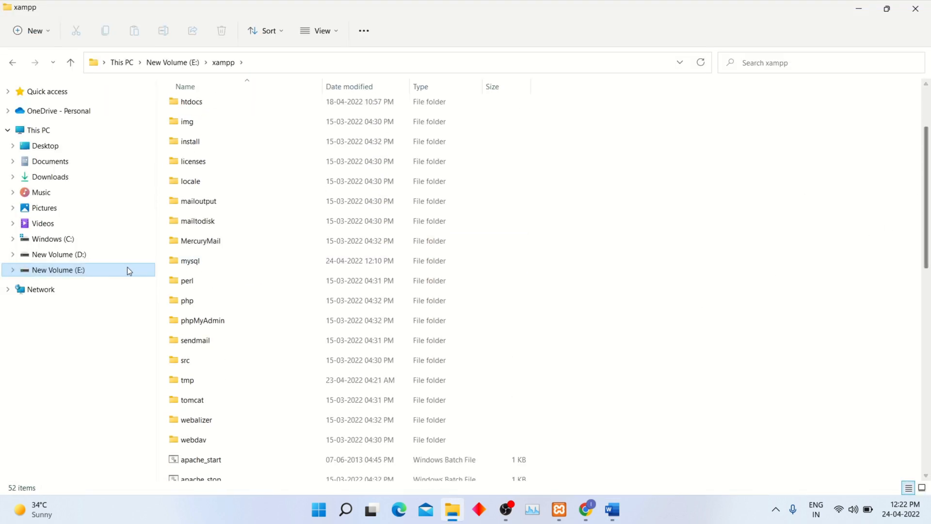
double_click(190, 259)
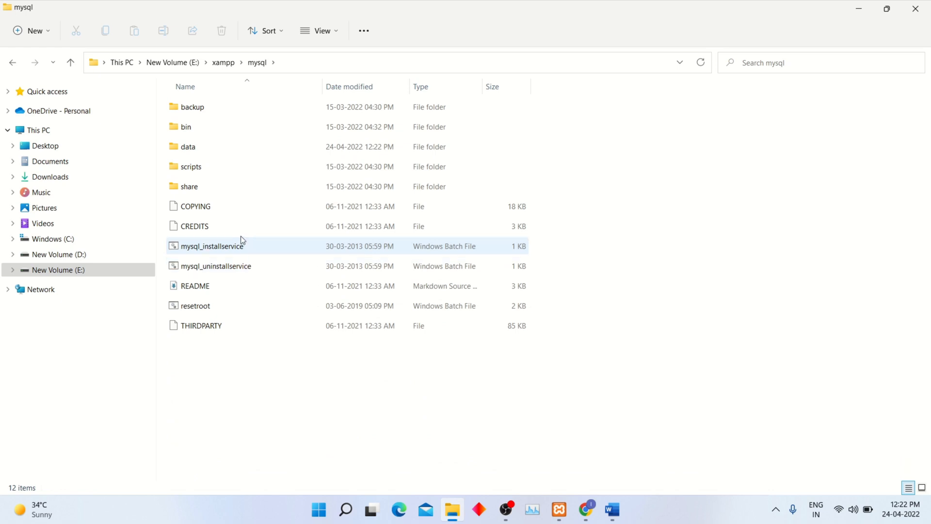
left_click(189, 146)
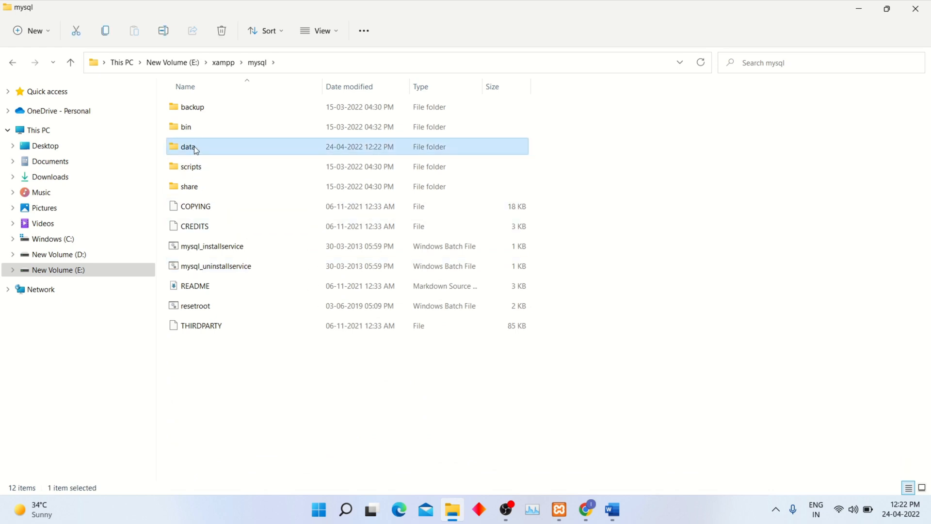
right_click(189, 146)
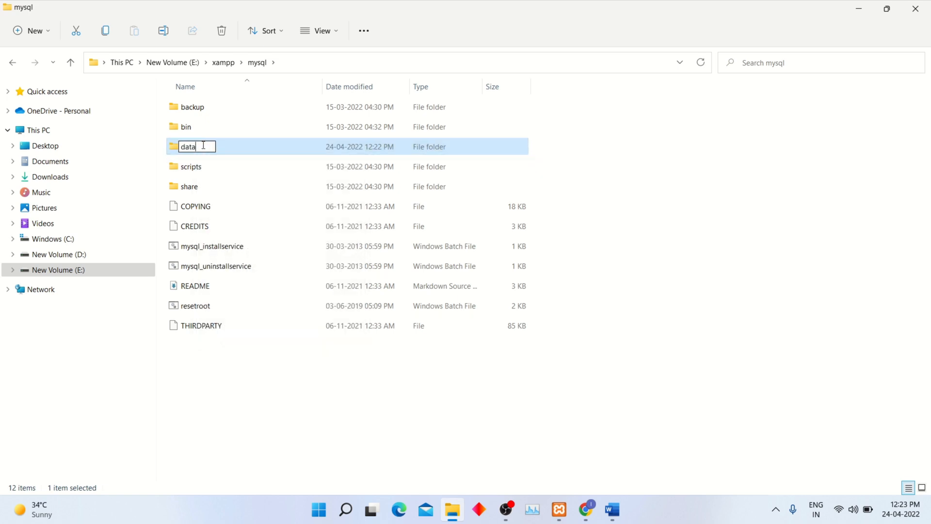
type("_")
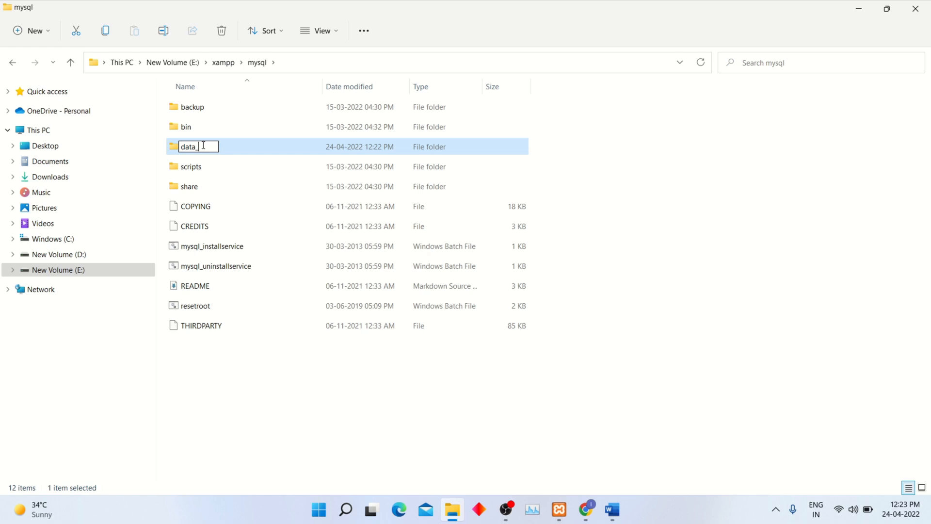
type("old")
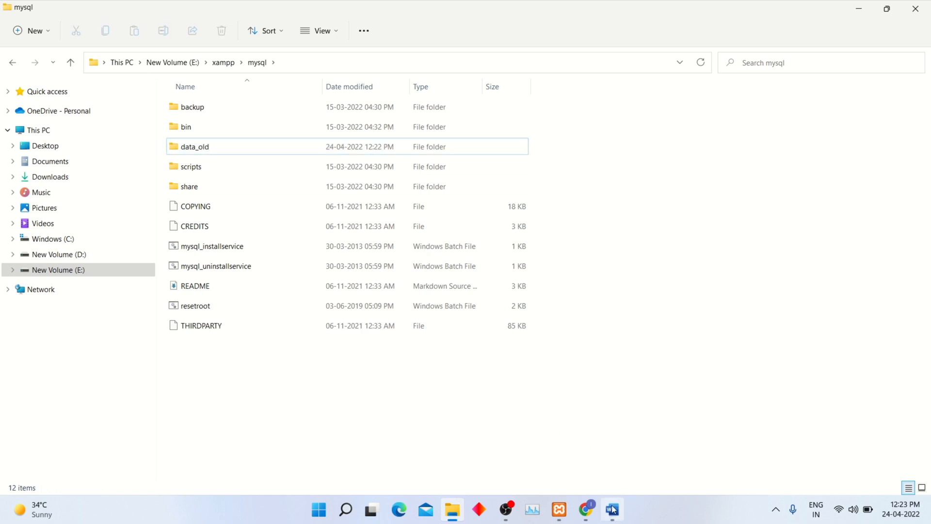
Step: Switch back to Document1 to read step 2 on copying the backup folder
left_click(611, 510)
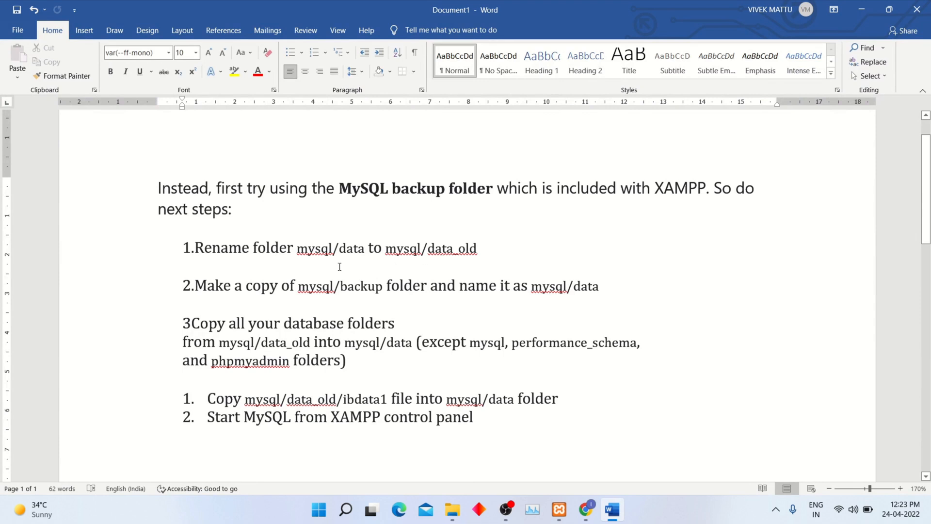
mouse_move(421, 299)
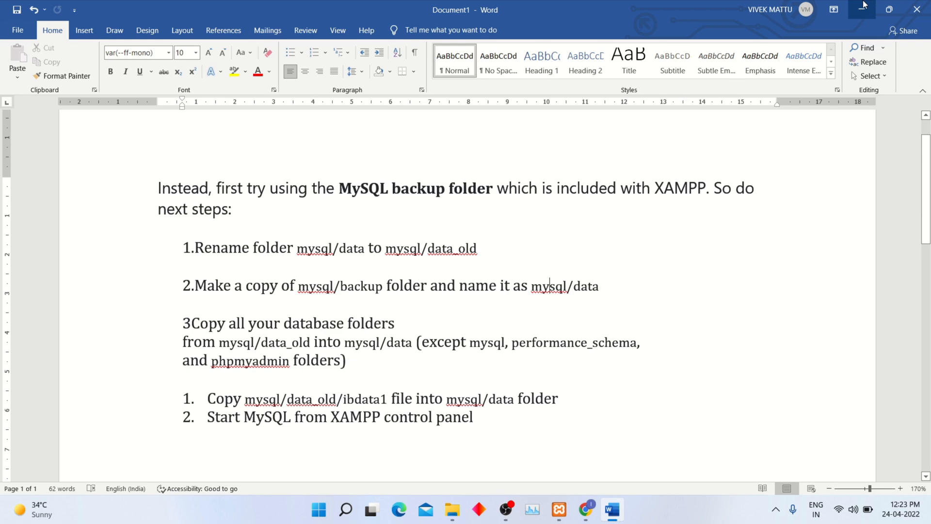
Step: Duplicate the backup folder inside mysql, producing 'backup - Copy'
left_click(452, 510)
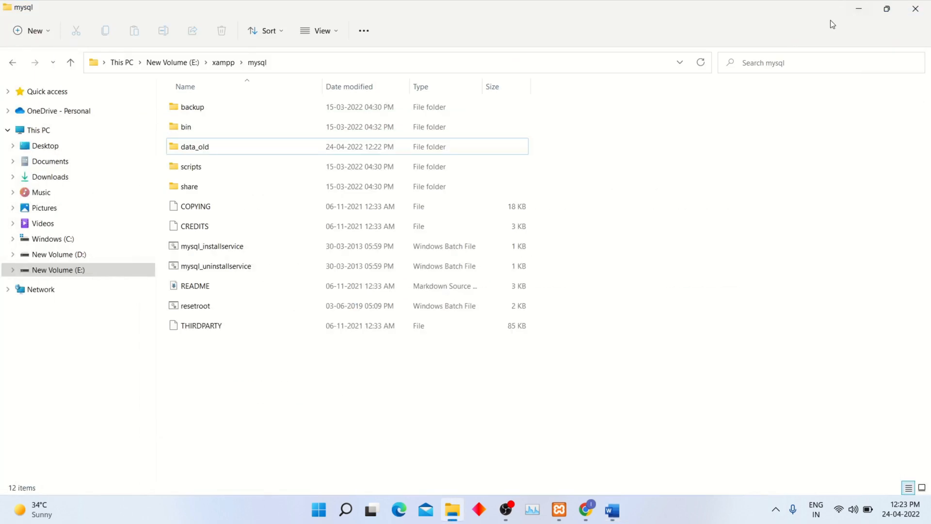
right_click(191, 107)
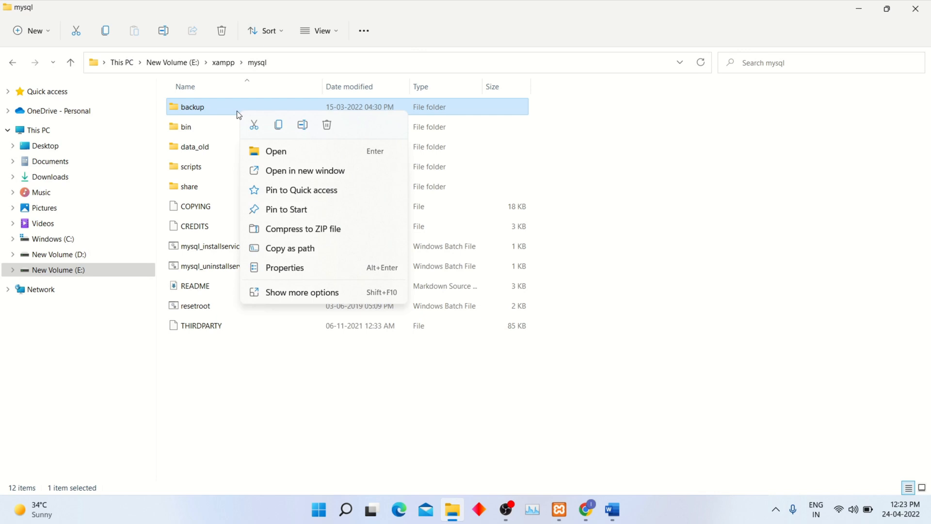
mouse_move(279, 125)
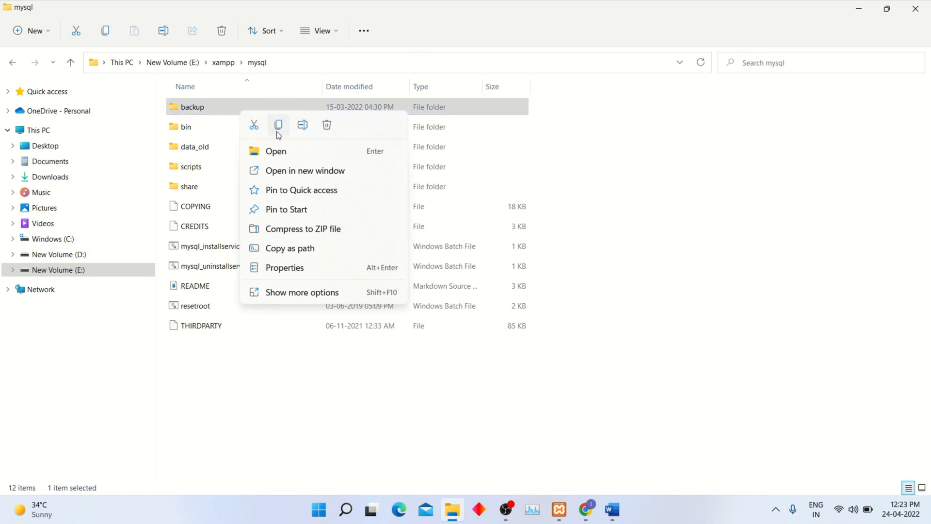
mouse_move(286, 127)
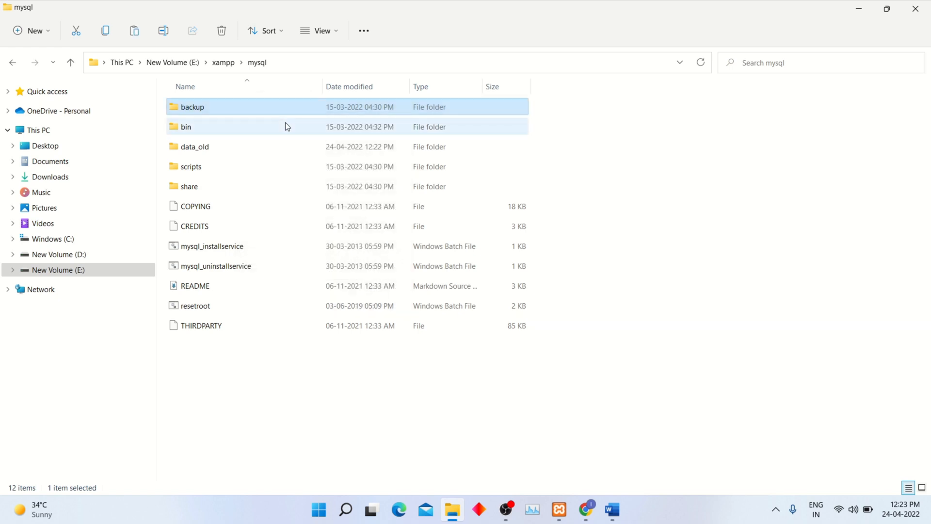
left_click(299, 370)
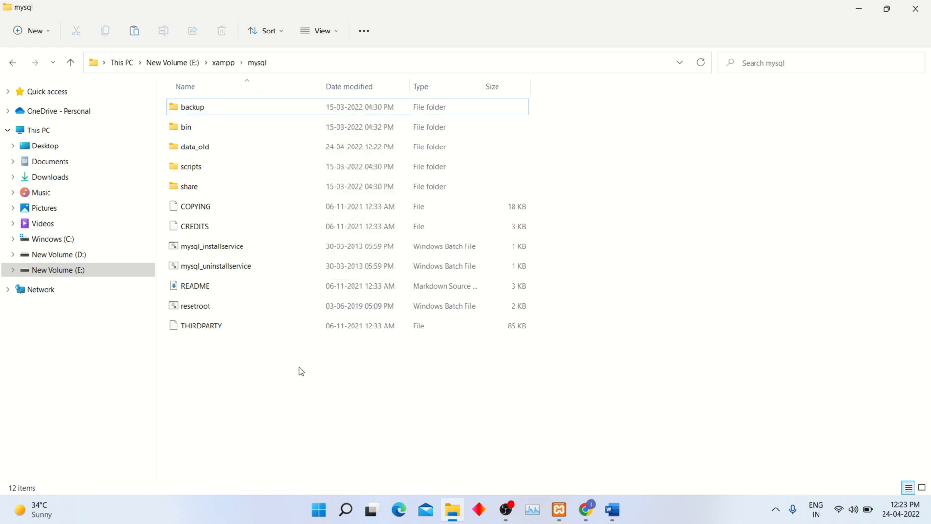
right_click(299, 369)
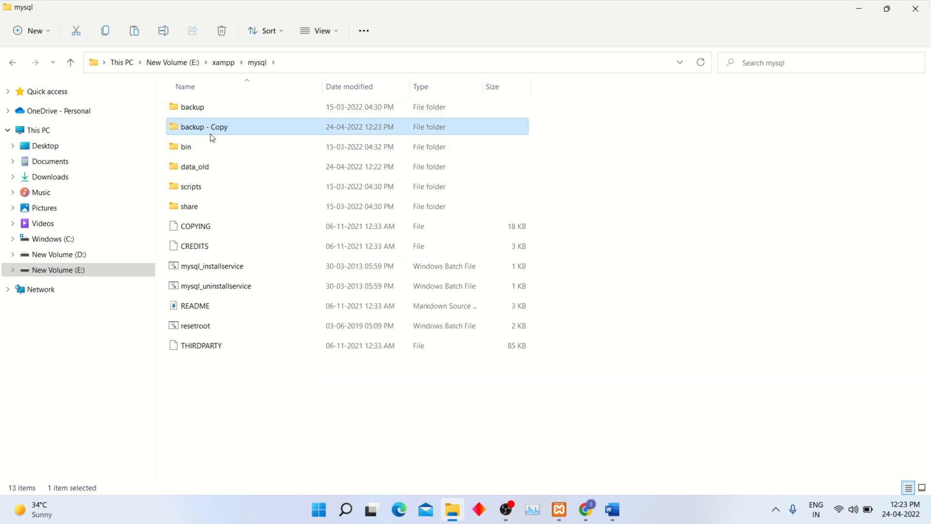
Step: Rename 'backup - Copy' to data and bring the Word notes back
right_click(203, 126)
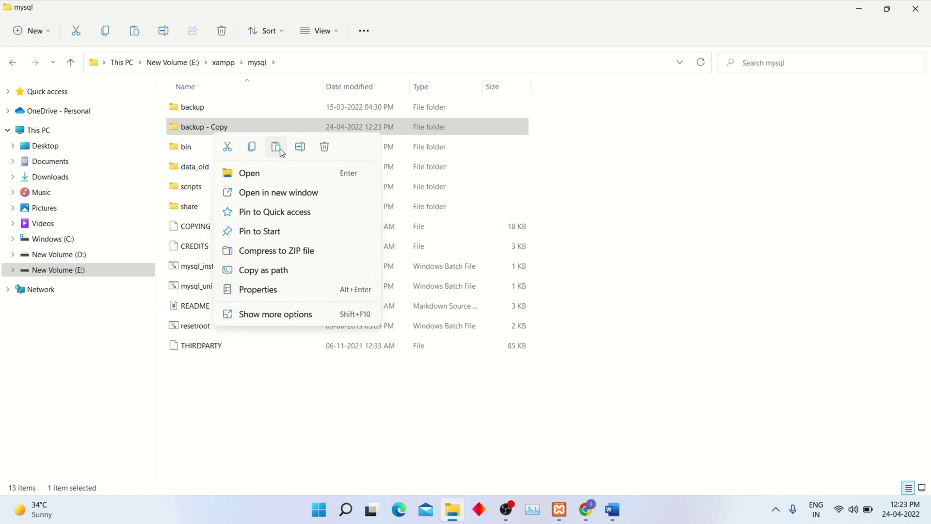
mouse_move(252, 146)
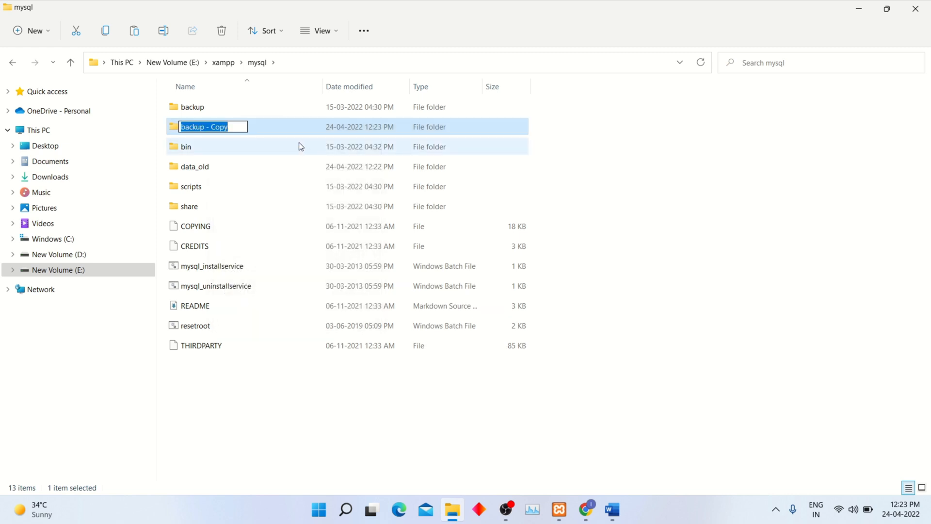
type("data")
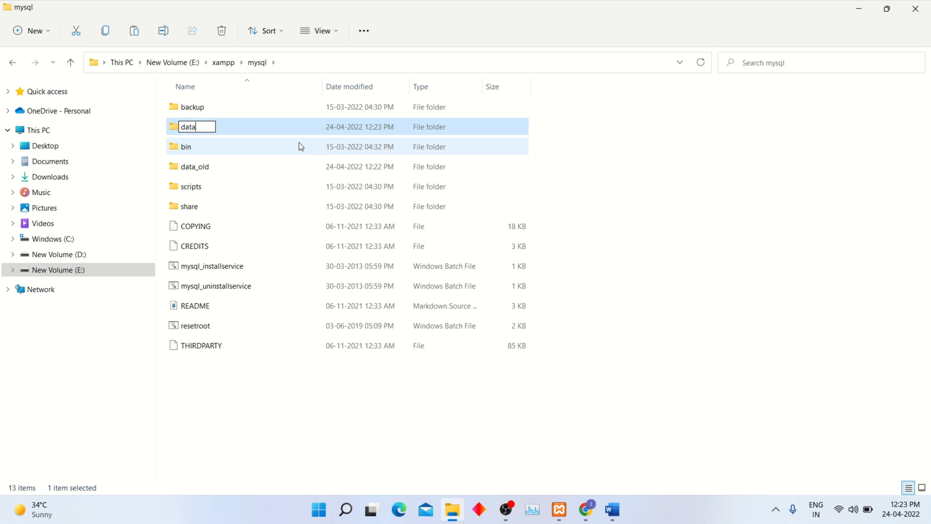
key("Enter")
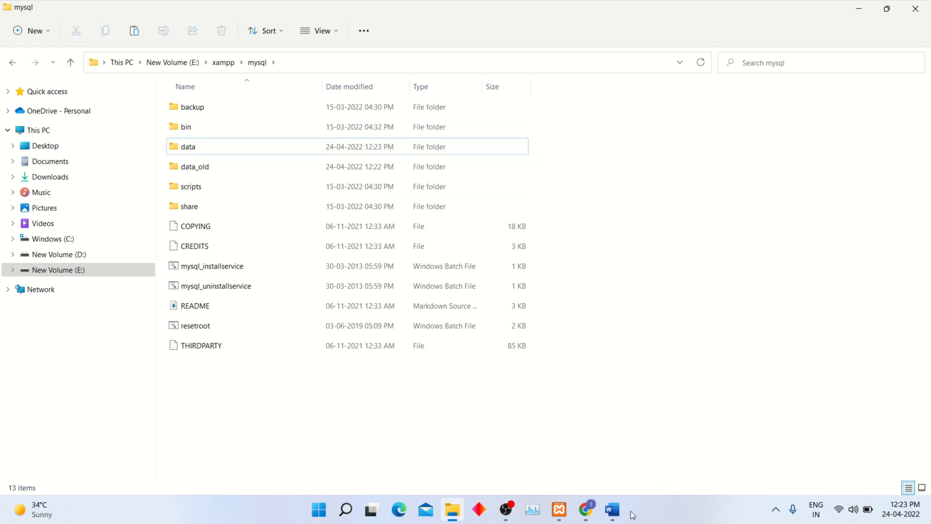
left_click(611, 509)
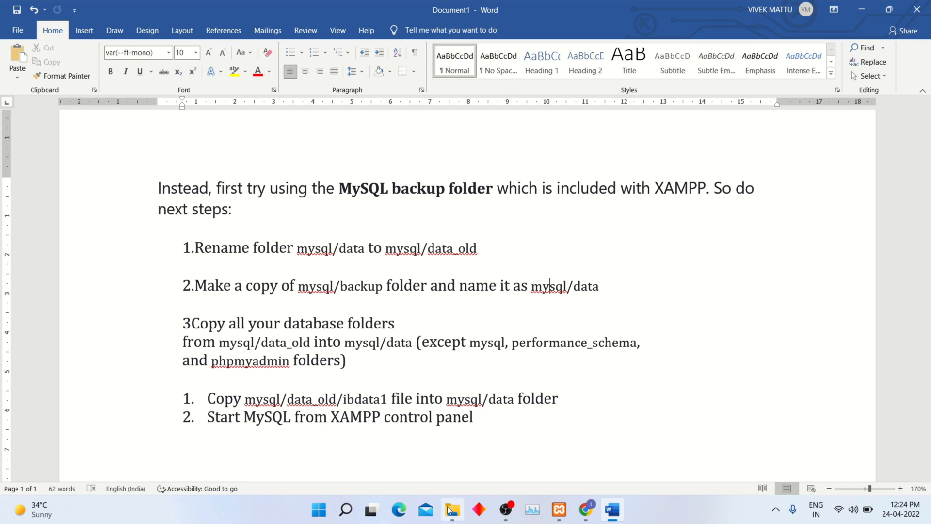
Step: In data_old, select project folders cz_server through wordpress, excluding mysql, performance_schema, phpmyadmin
left_click(452, 510)
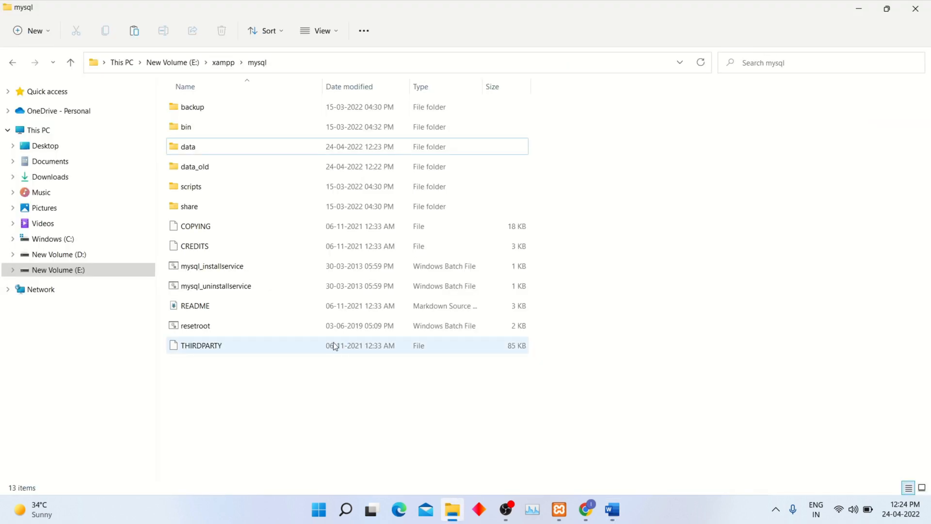
double_click(194, 166)
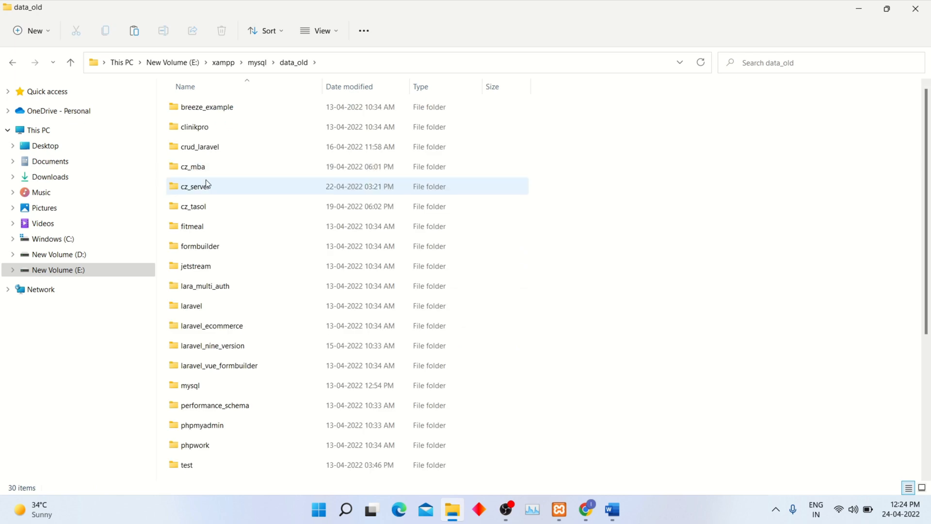
left_click(207, 107)
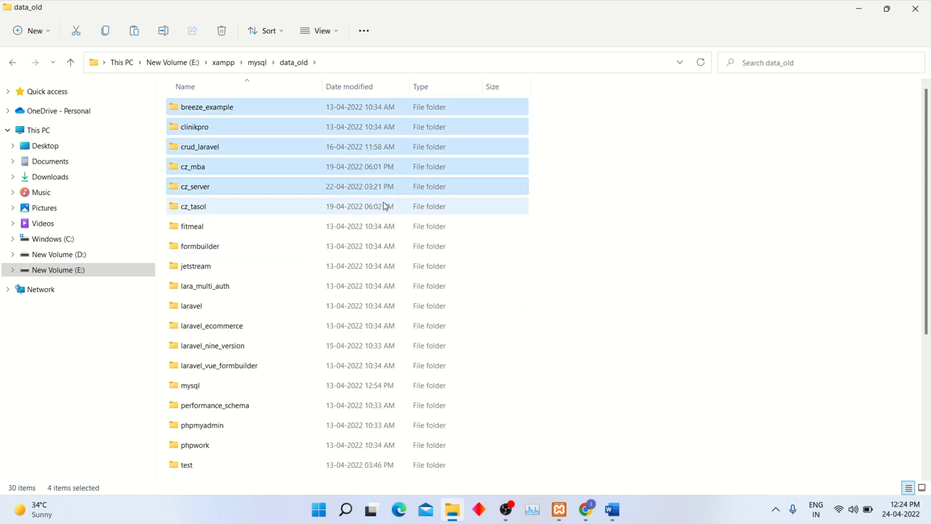
left_click(194, 265)
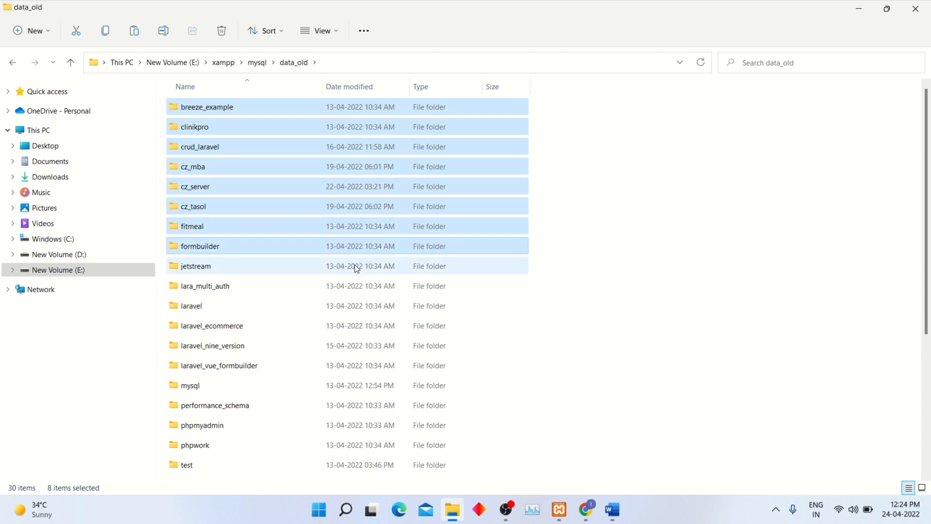
left_click(211, 325)
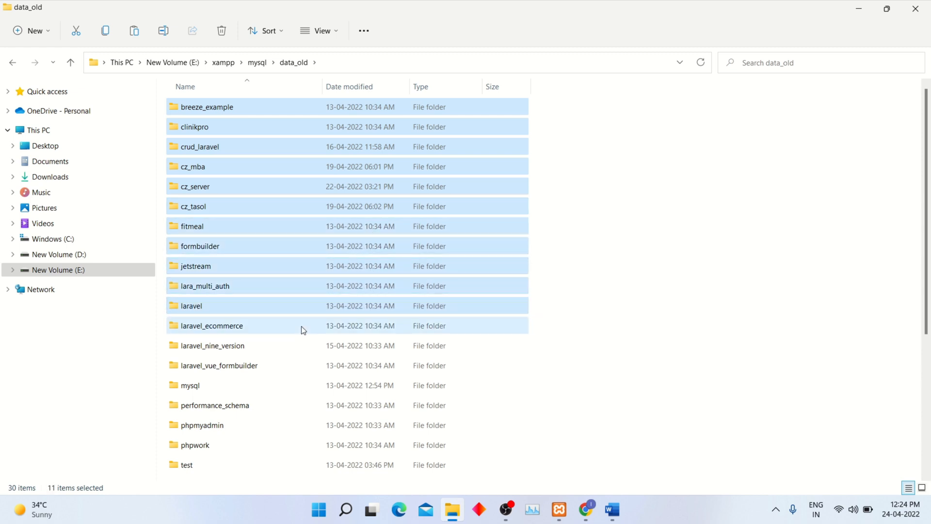
left_click(219, 365)
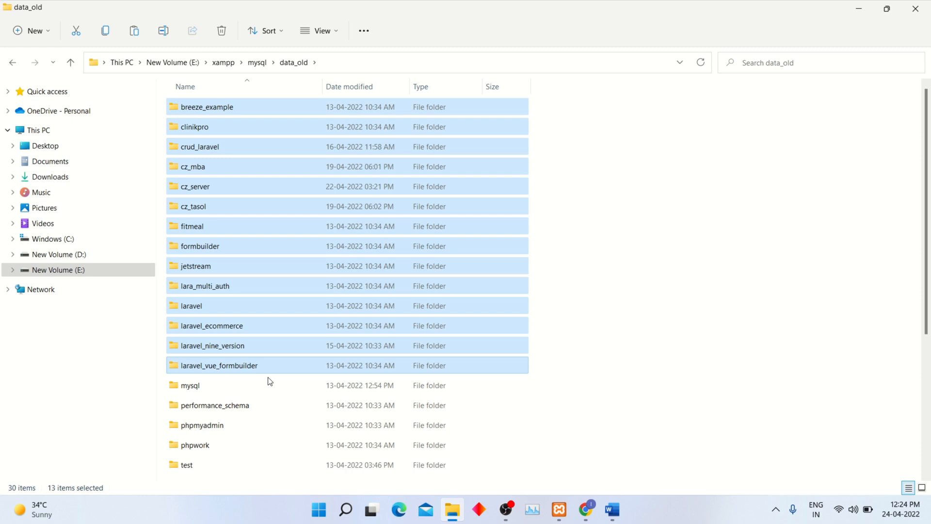
left_click(189, 385)
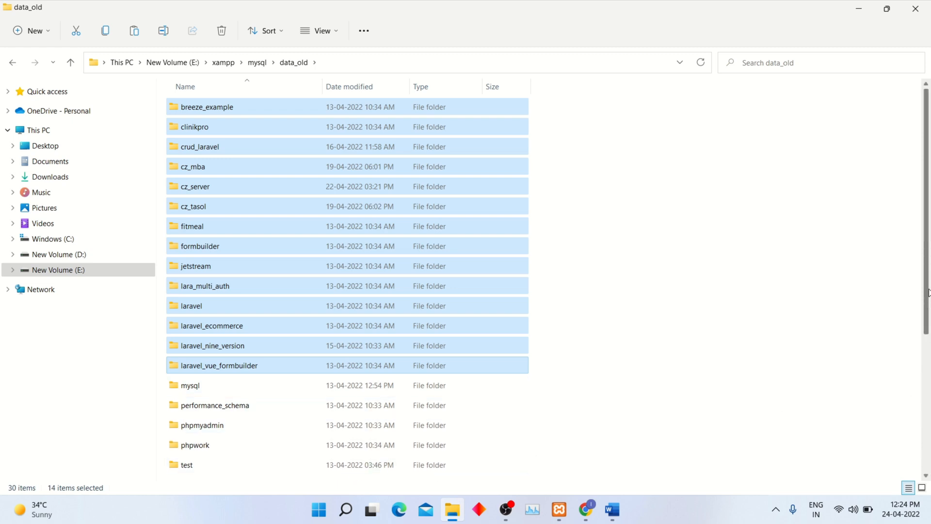
scroll("down", 3)
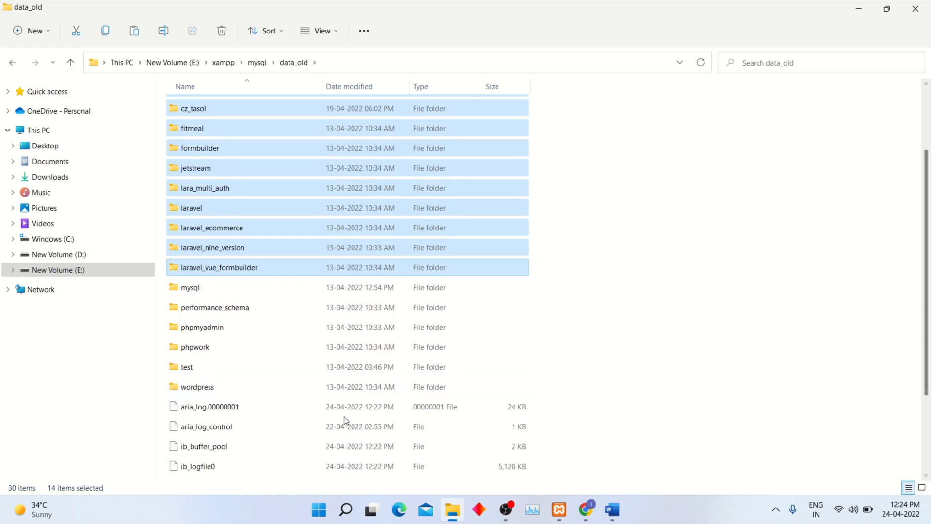
left_click(185, 367)
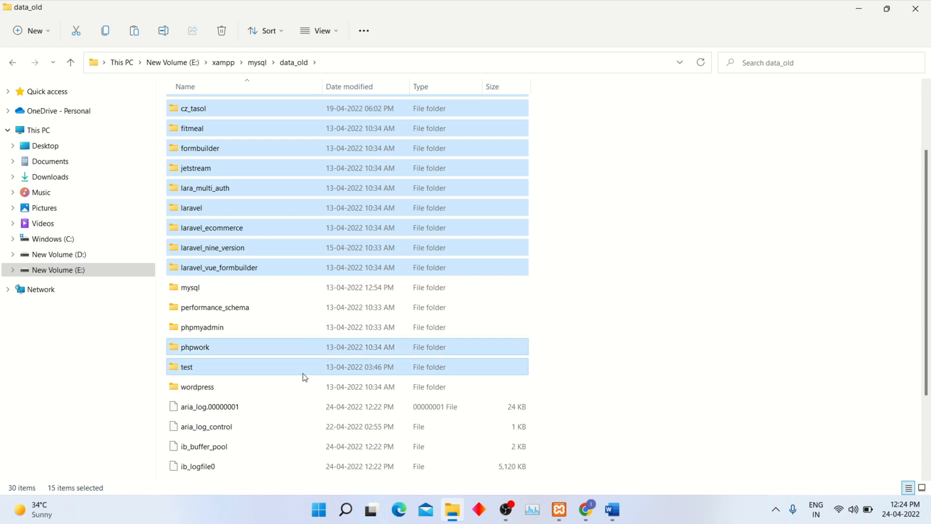
left_click(196, 387)
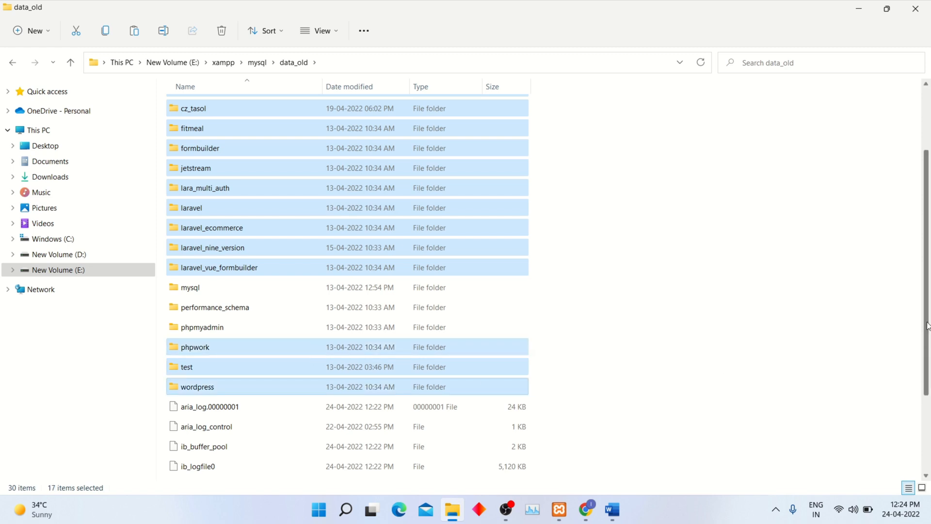
scroll("up", 3)
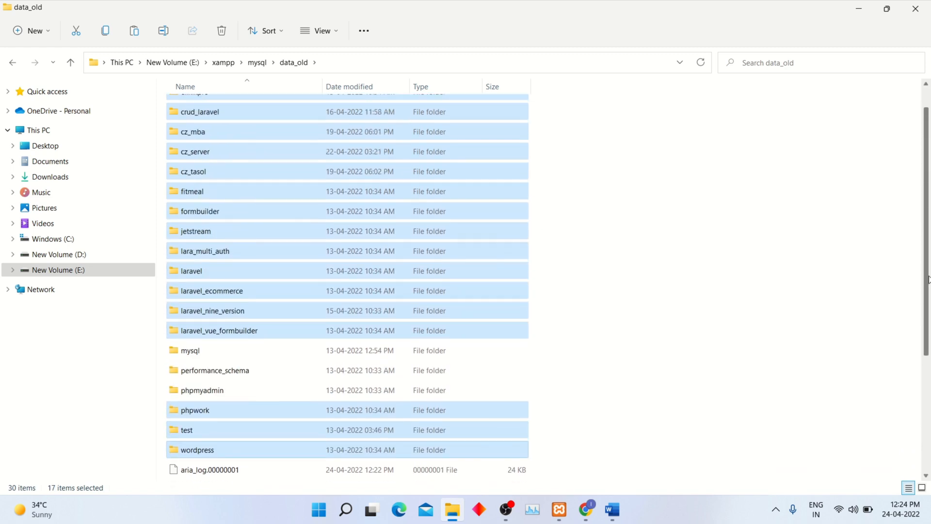
scroll("up", 3)
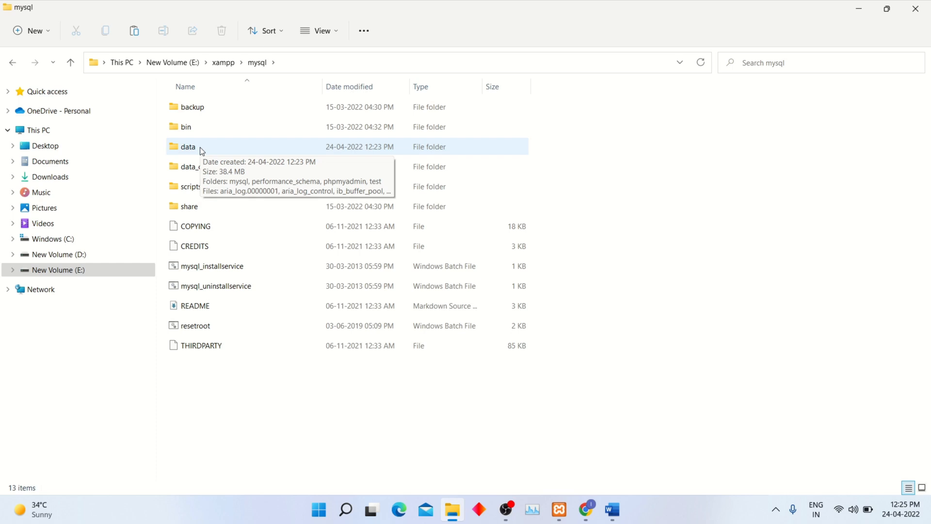
Step: Paste the database folders into the new data folder, replacing duplicate db.opt files
double_click(188, 147)
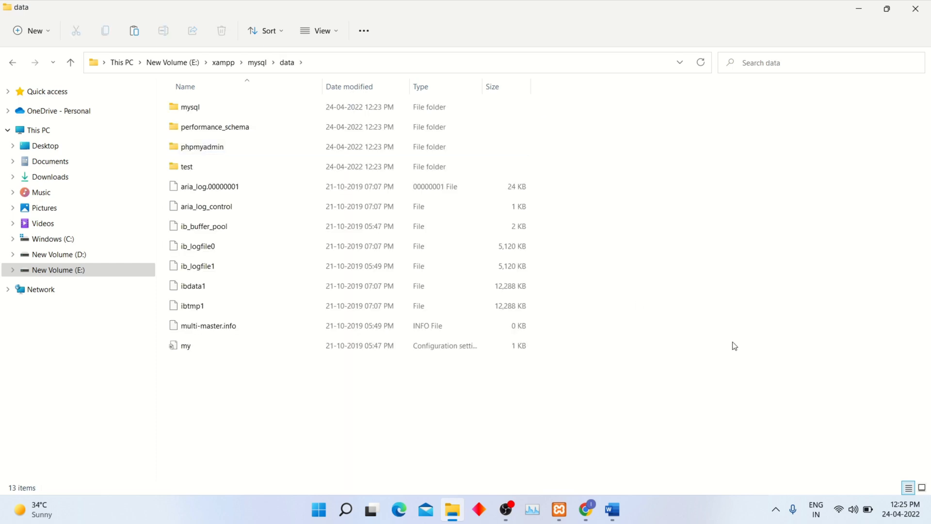
right_click(735, 346)
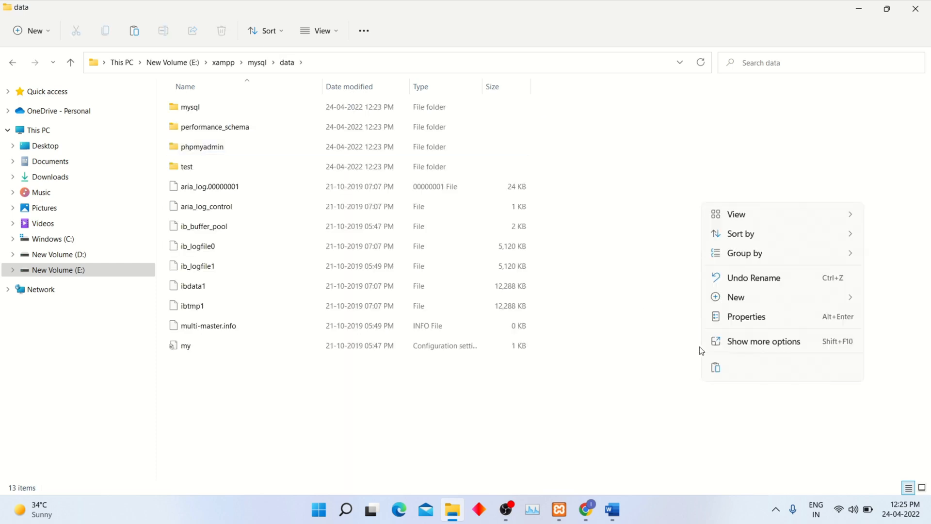
left_click(678, 359)
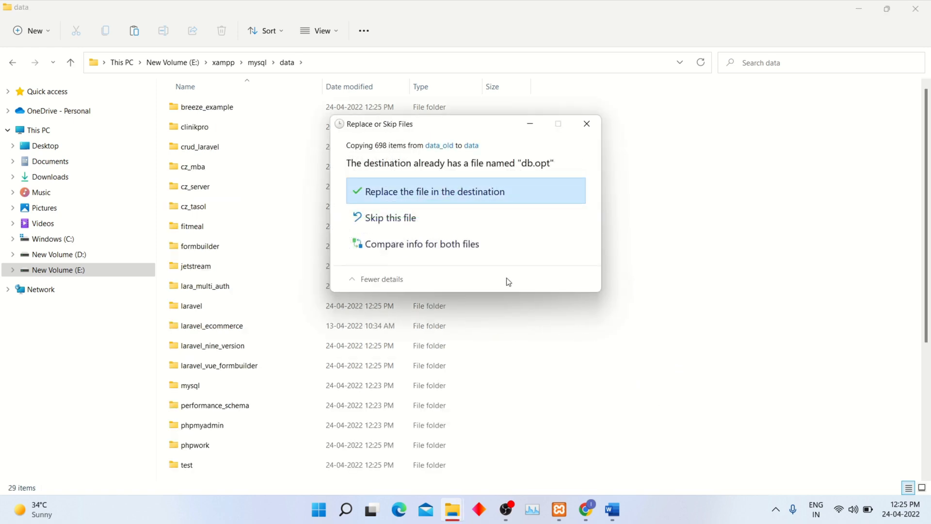
left_click(436, 191)
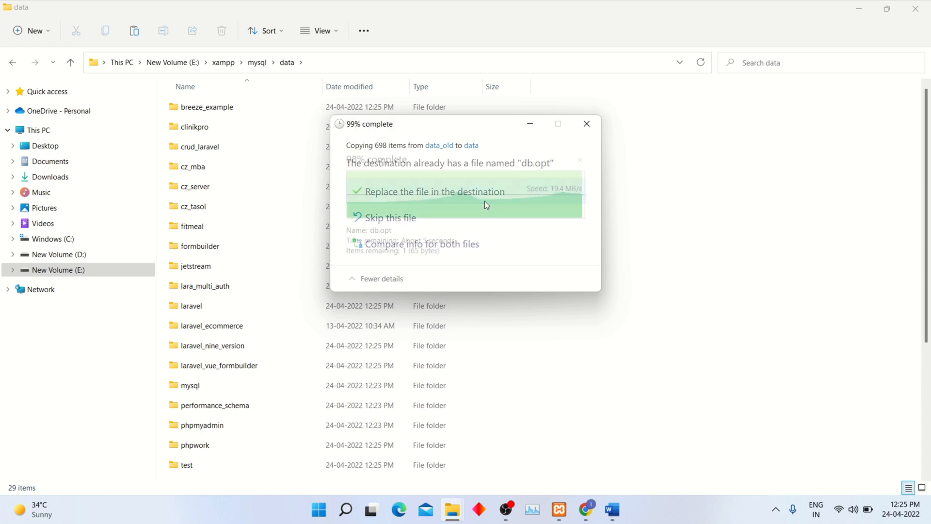
left_click(434, 191)
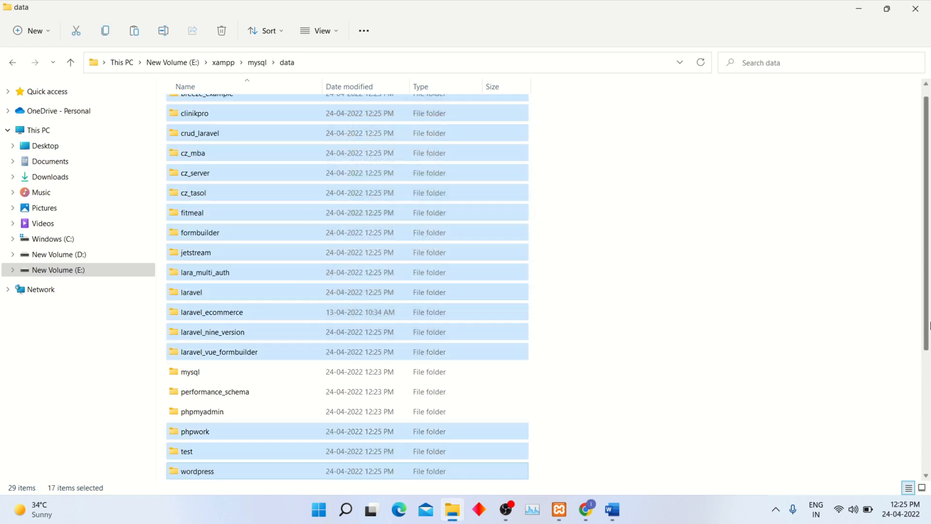
scroll("down", 3)
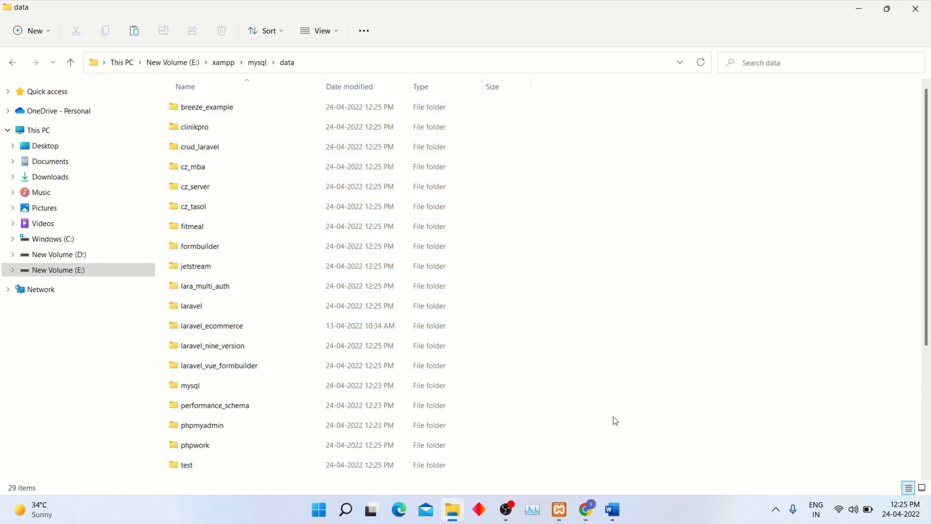
left_click(611, 509)
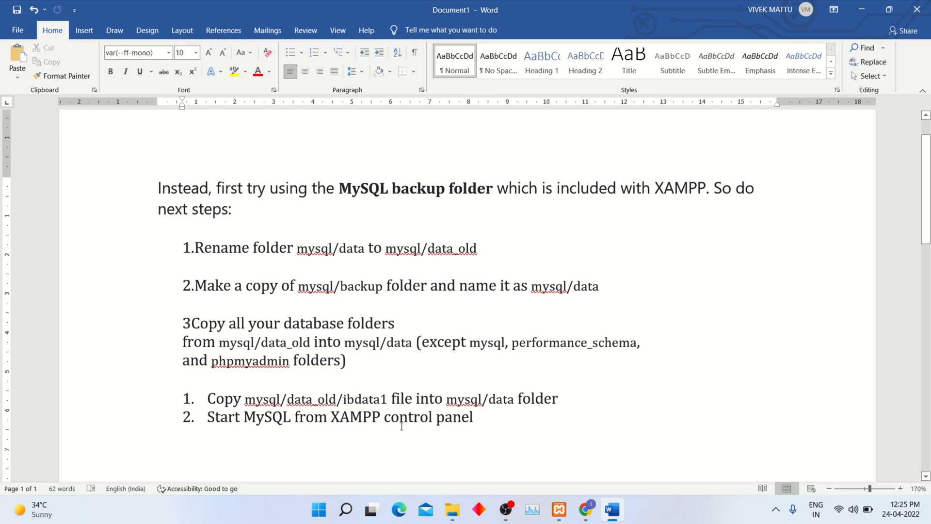
double_click(365, 398)
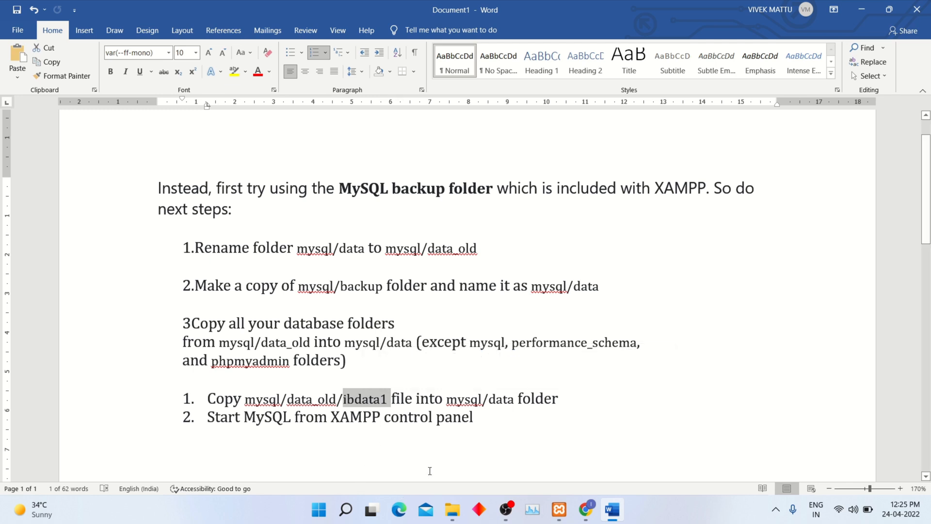
left_click(451, 510)
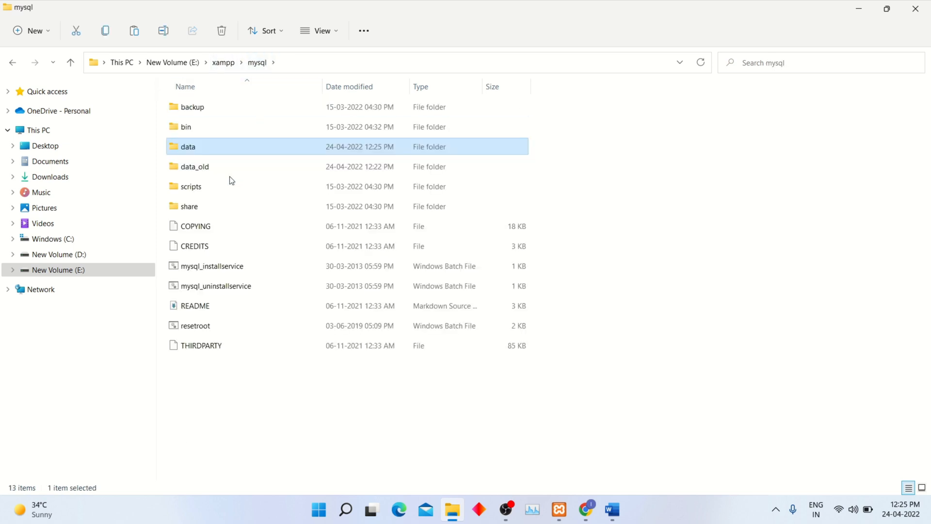
Step: Copy ibdata1 from data_old into the new data folder, replacing the older one
double_click(193, 166)
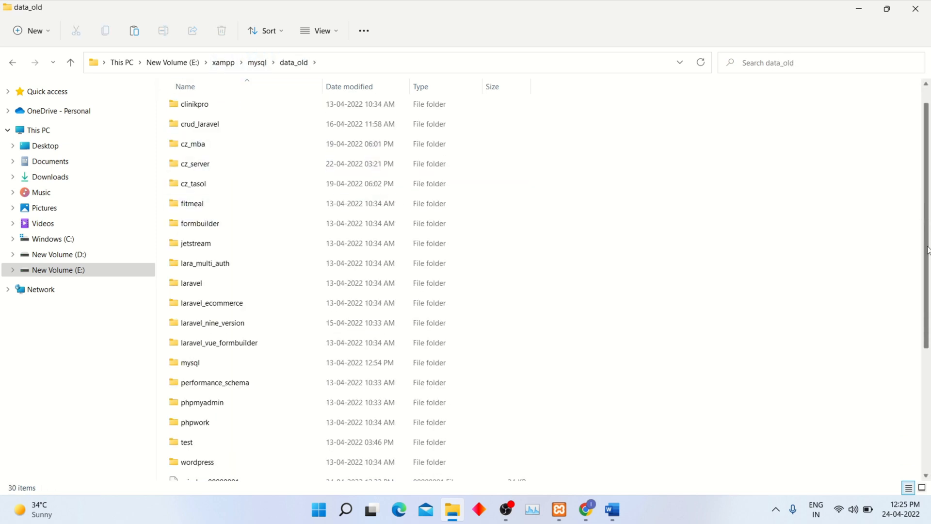
scroll("down", 3)
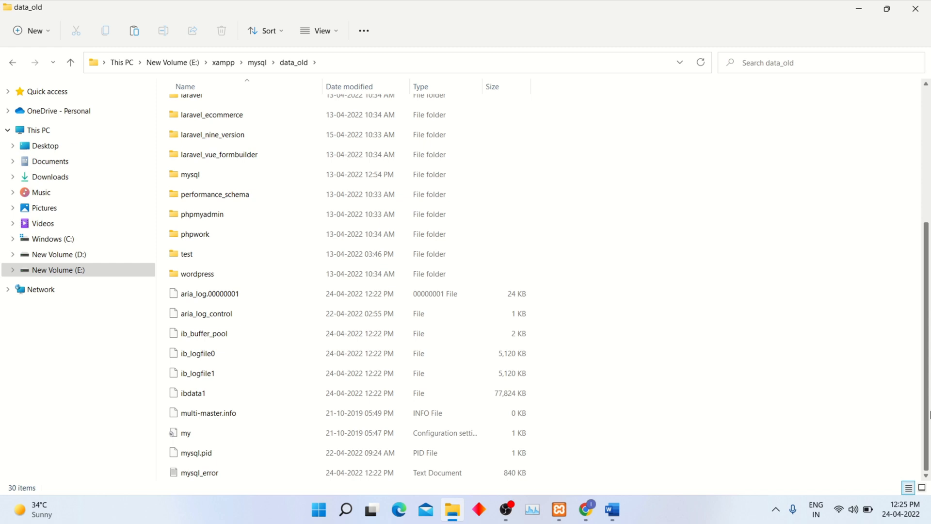
left_click(192, 392)
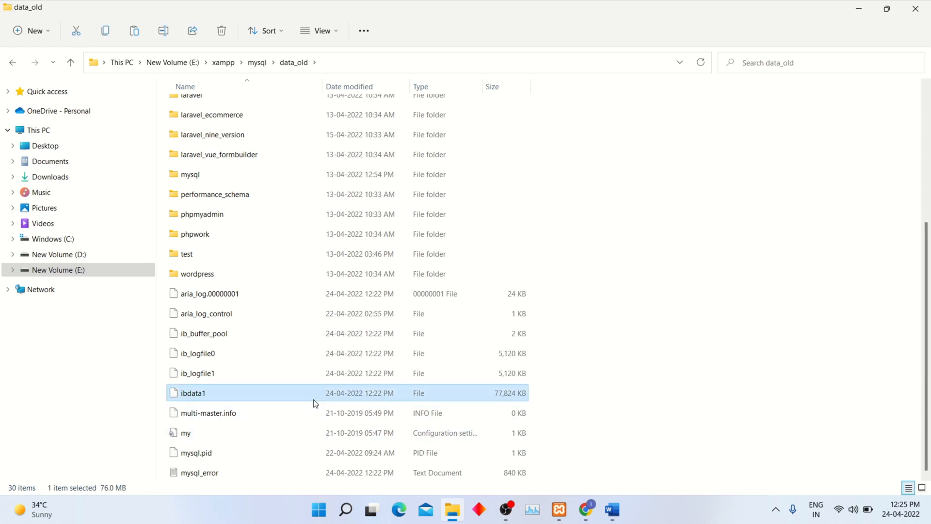
right_click(190, 393)
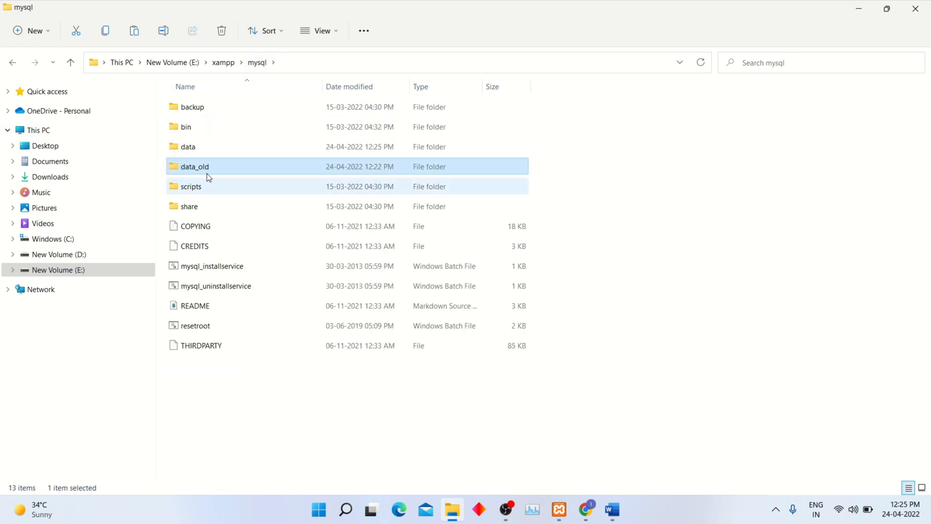
double_click(188, 146)
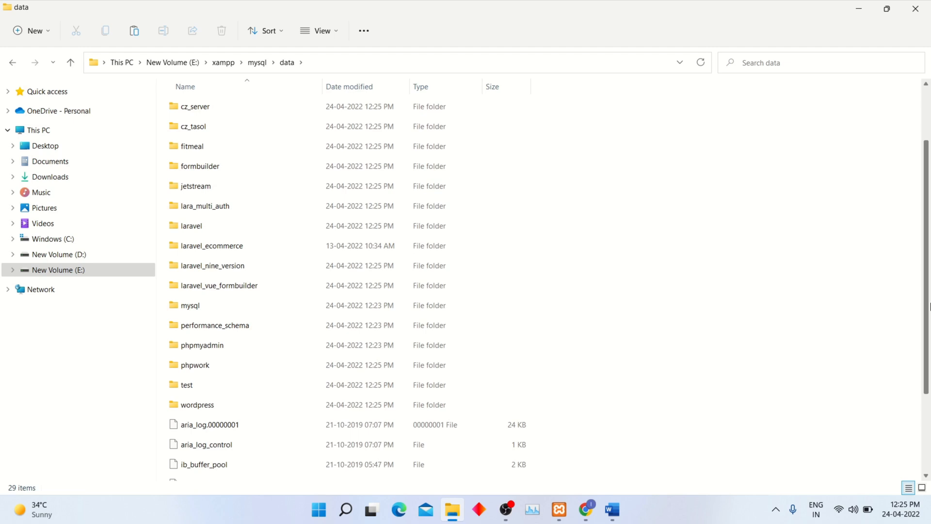
scroll("down", 3)
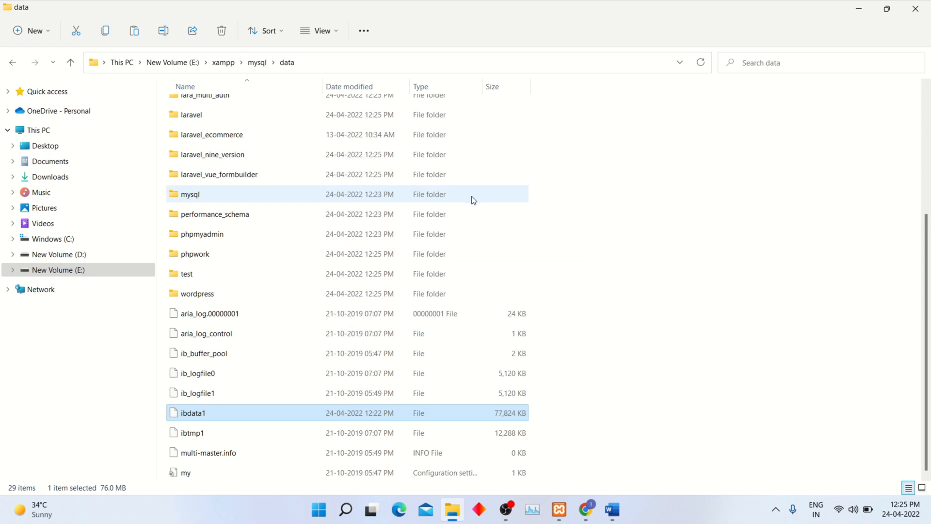
mouse_move(649, 521)
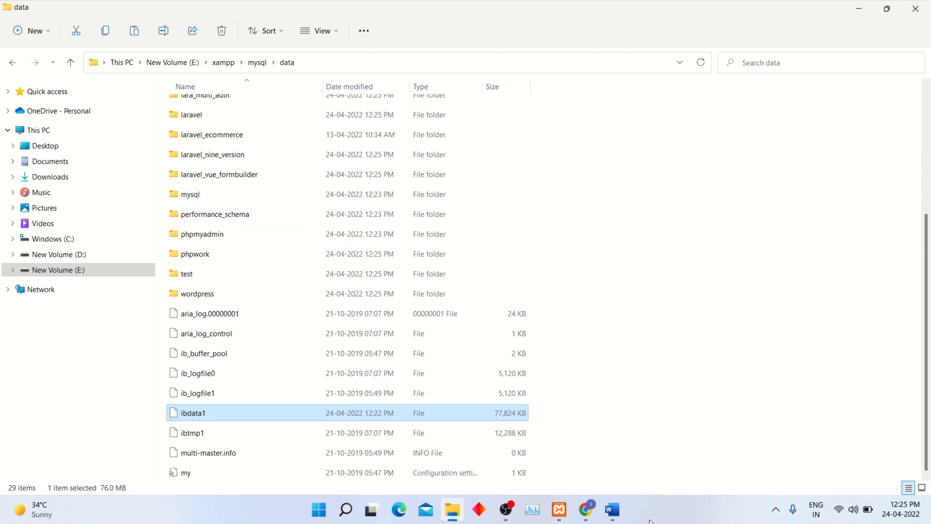
Step: Stop Apache in the XAMPP Control Panel and close the panel
left_click(611, 510)
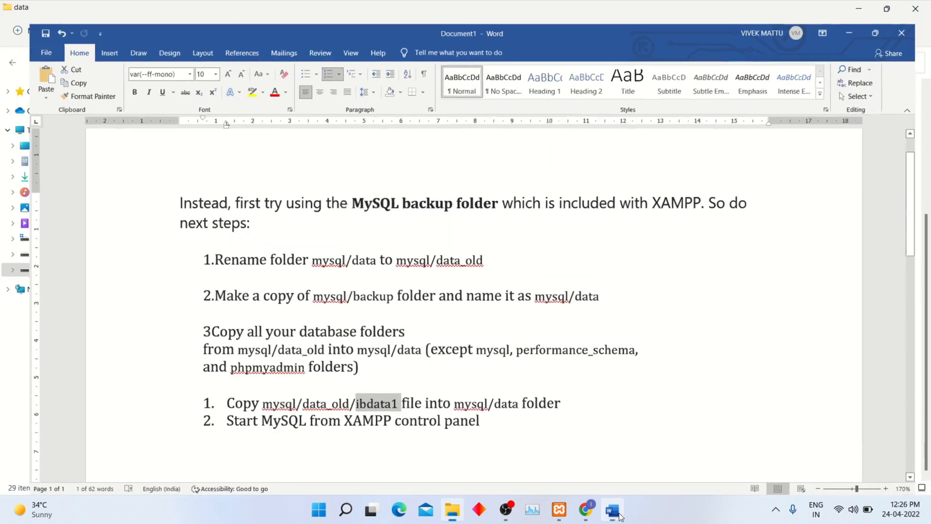
left_click(452, 510)
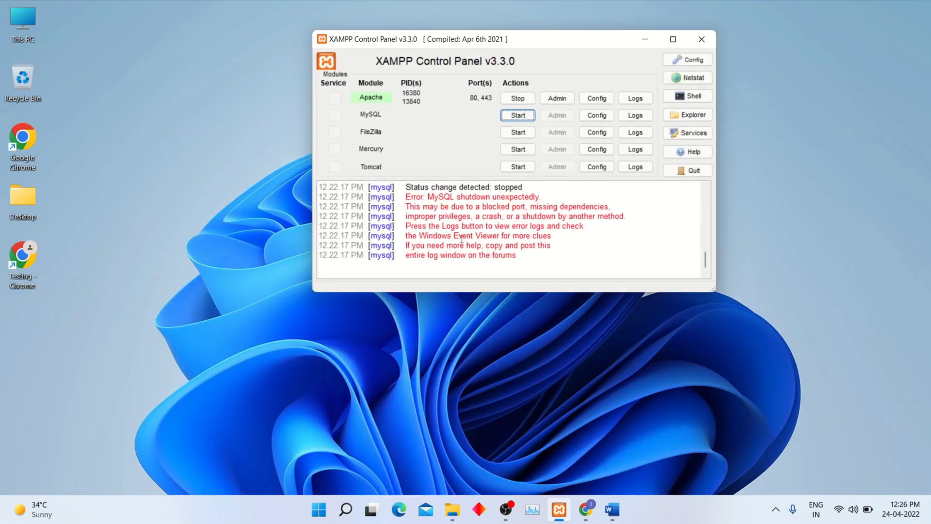
left_click(516, 97)
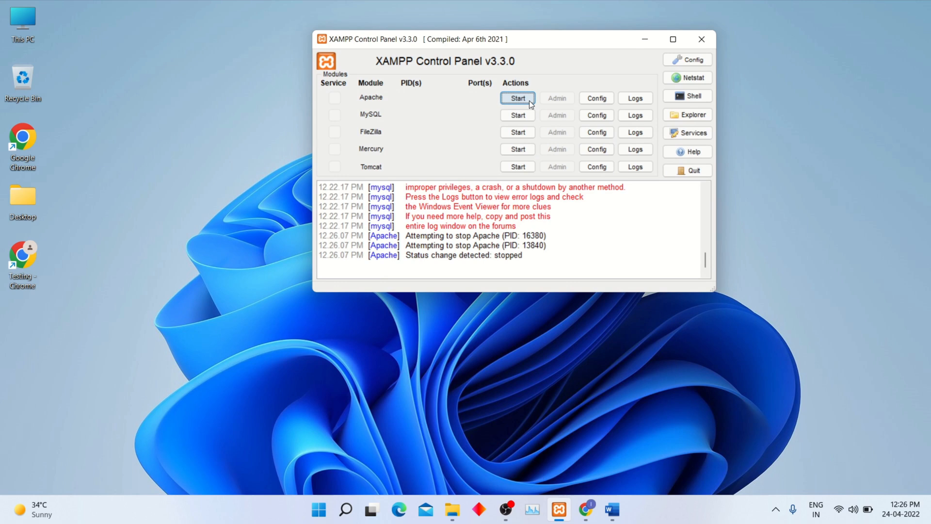
mouse_move(701, 39)
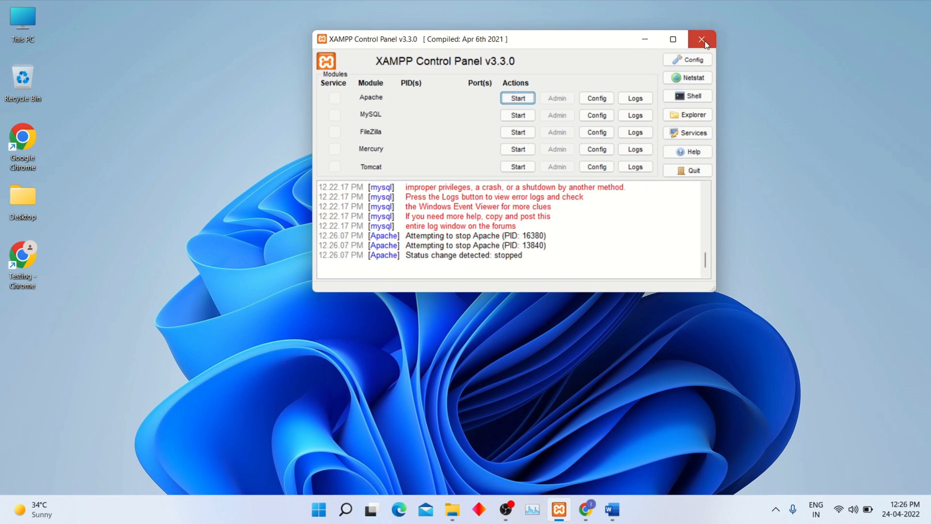
left_click(701, 39)
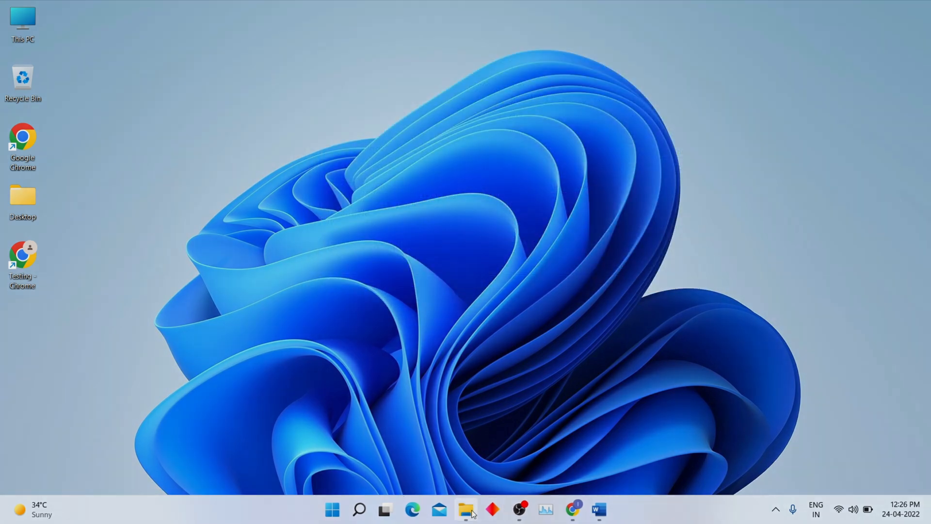
Step: Navigate up to the xampp folder and run xampp-control.exe
left_click(465, 510)
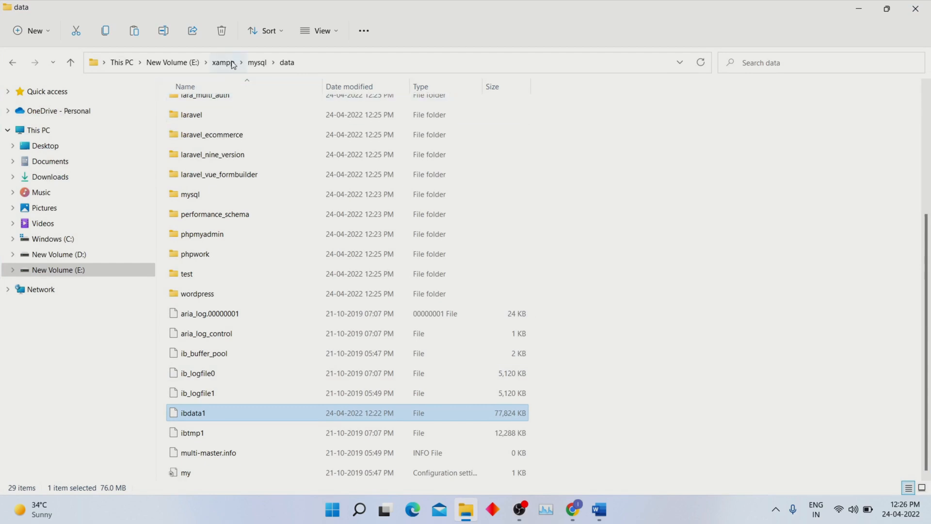
left_click(222, 63)
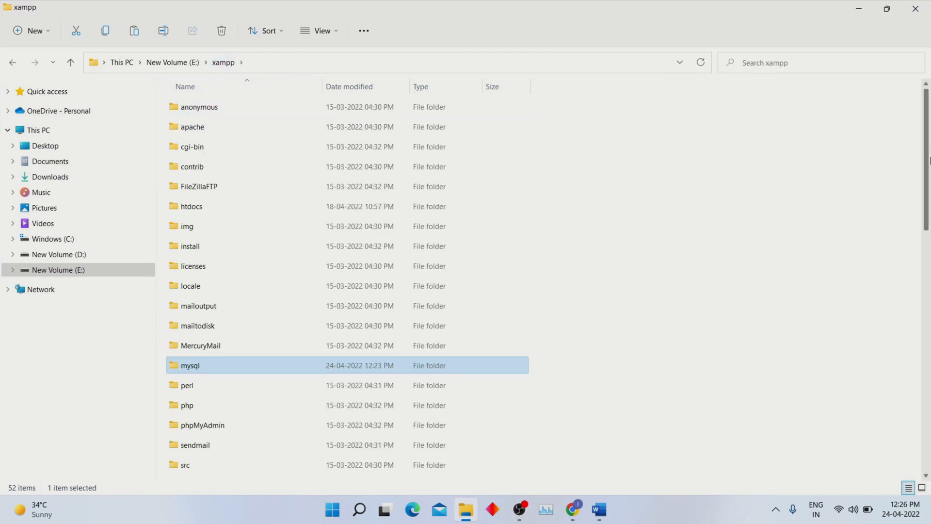
scroll("down", 3)
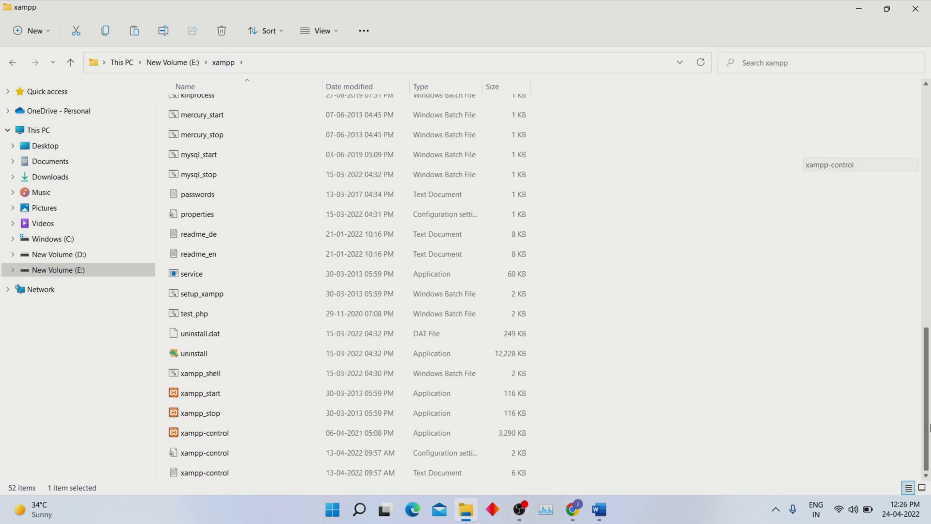
left_click(204, 432)
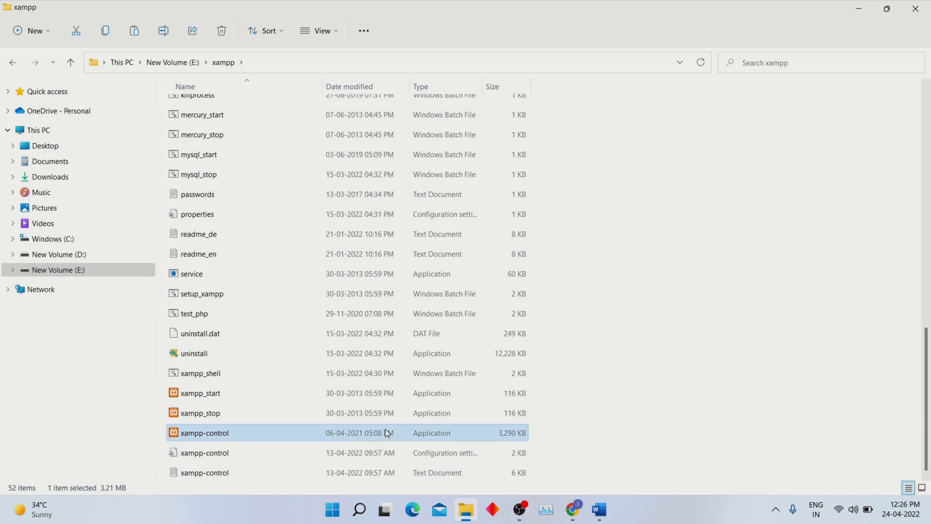
double_click(204, 432)
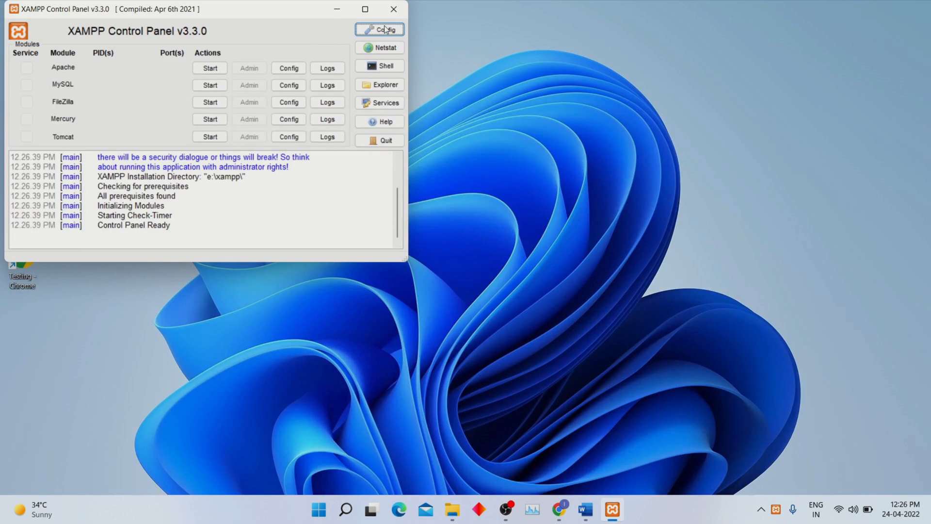
Step: Start Apache and MySQL in XAMPP, then launch phpMyAdmin via MySQL's Admin button
left_click(209, 68)
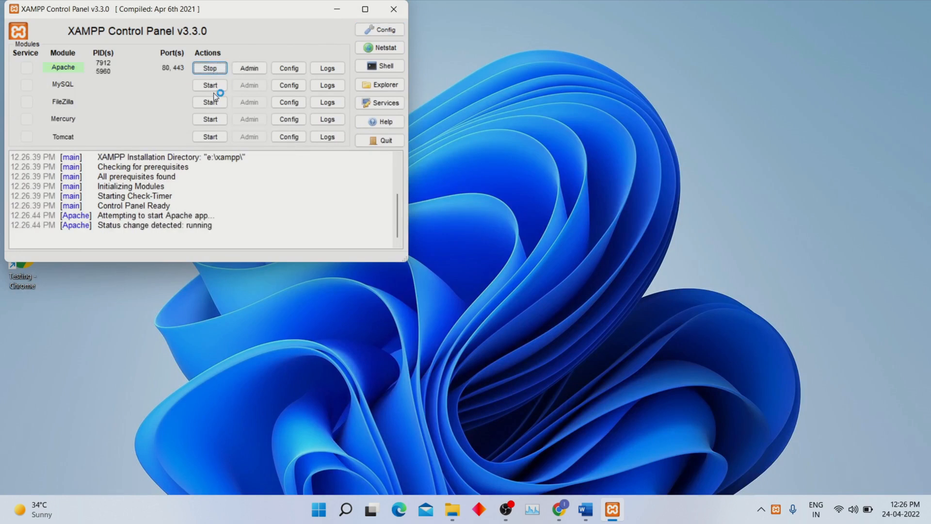
left_click(209, 85)
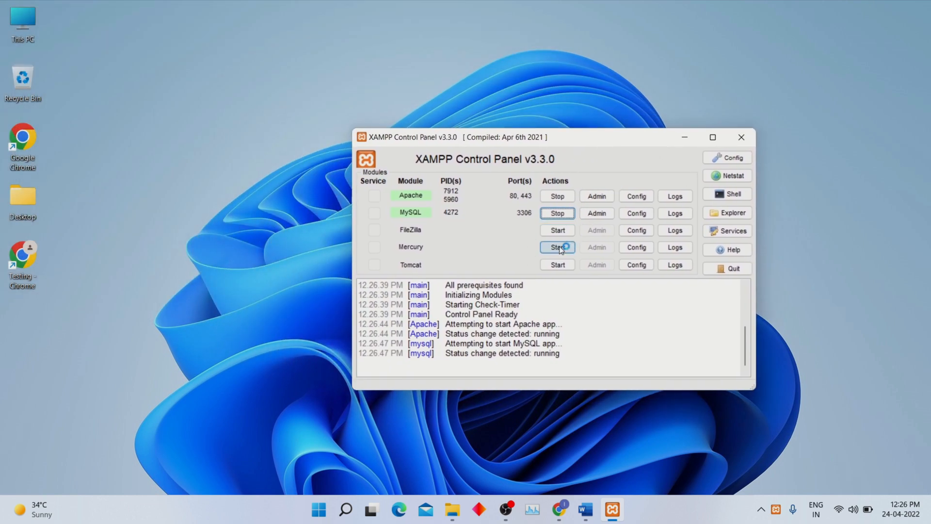
mouse_move(596, 212)
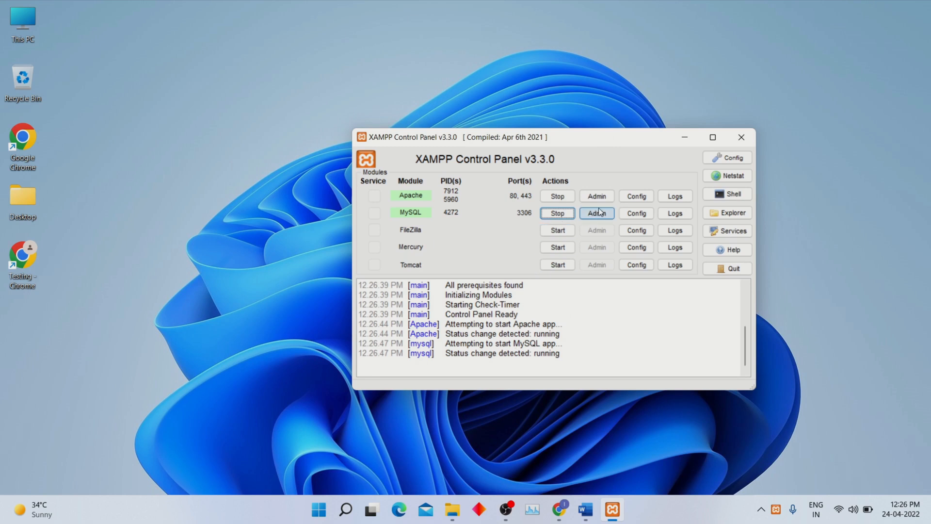
left_click(596, 213)
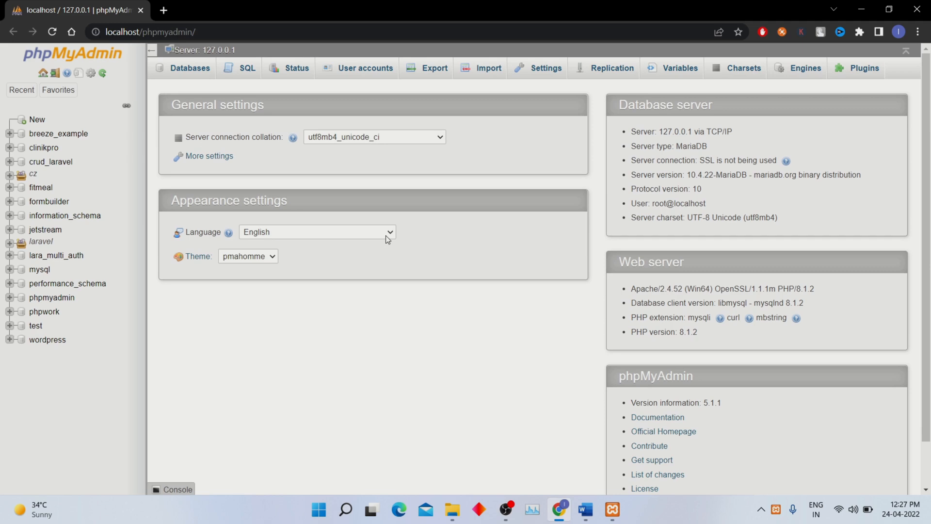
mouse_move(610, 470)
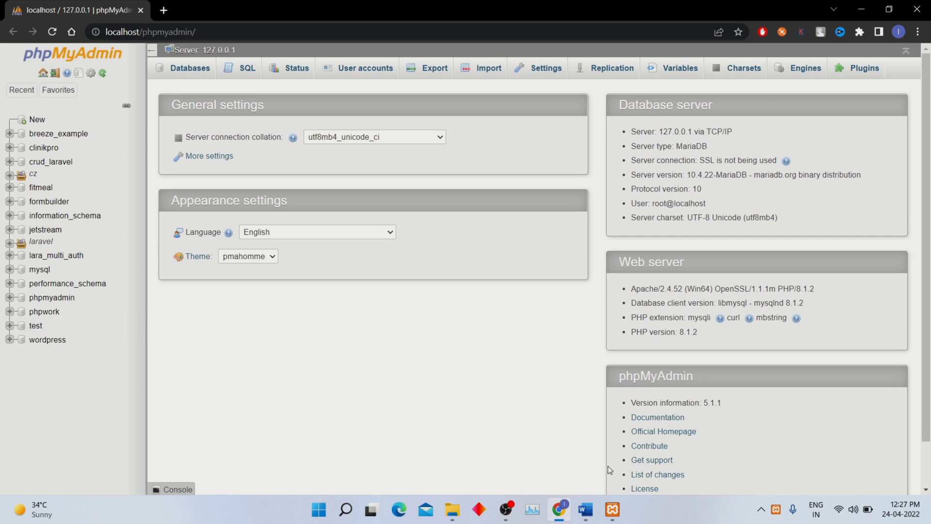